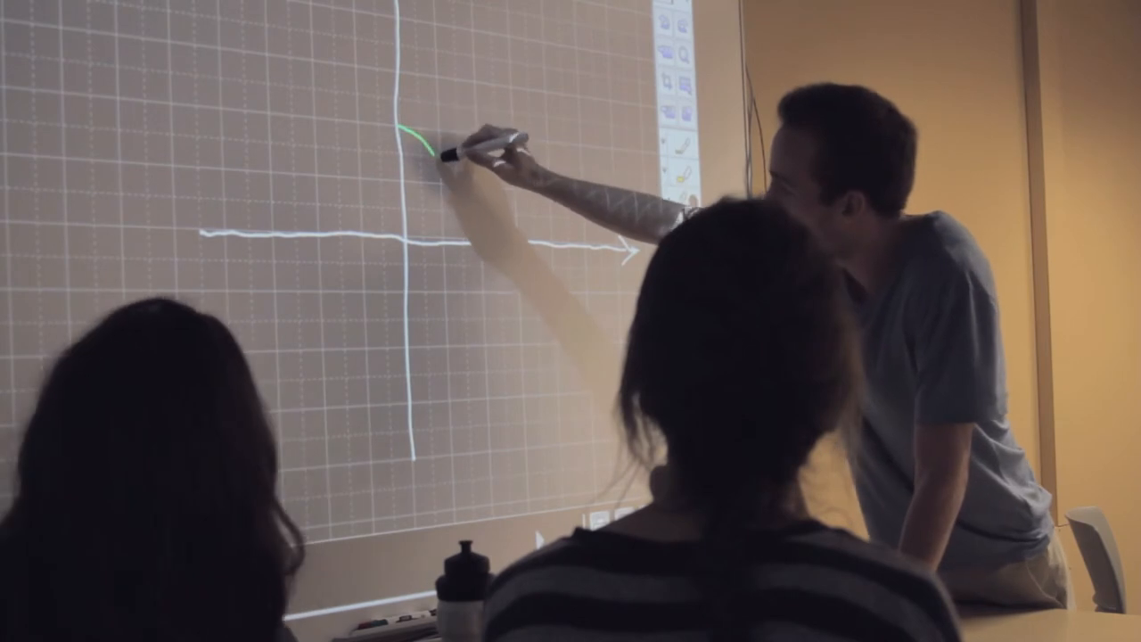
drag(436, 143, 525, 357)
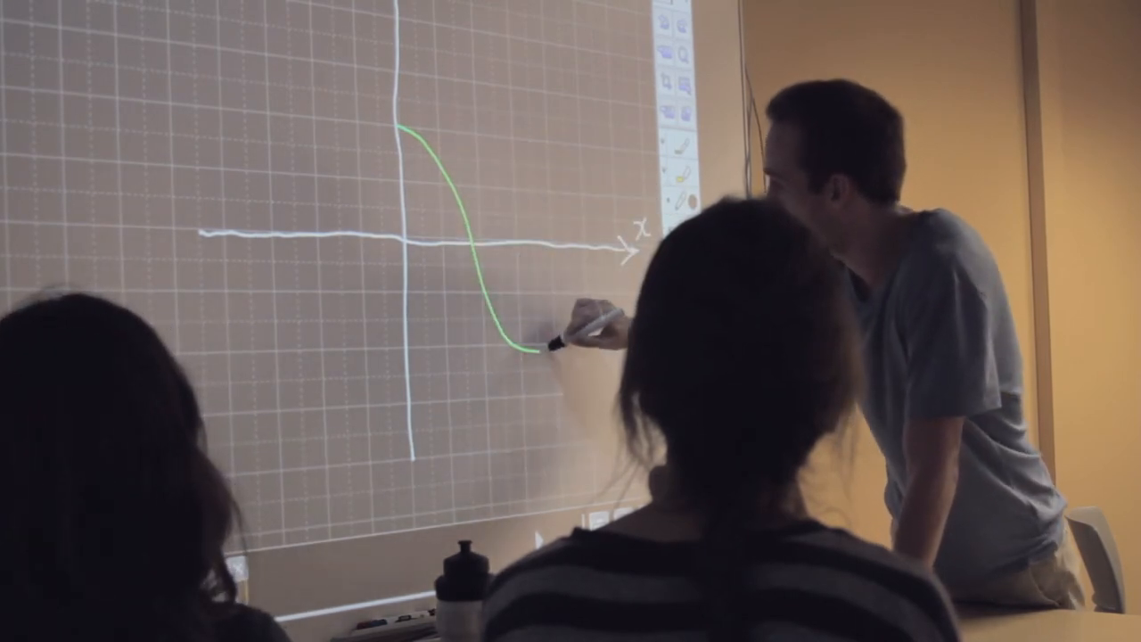